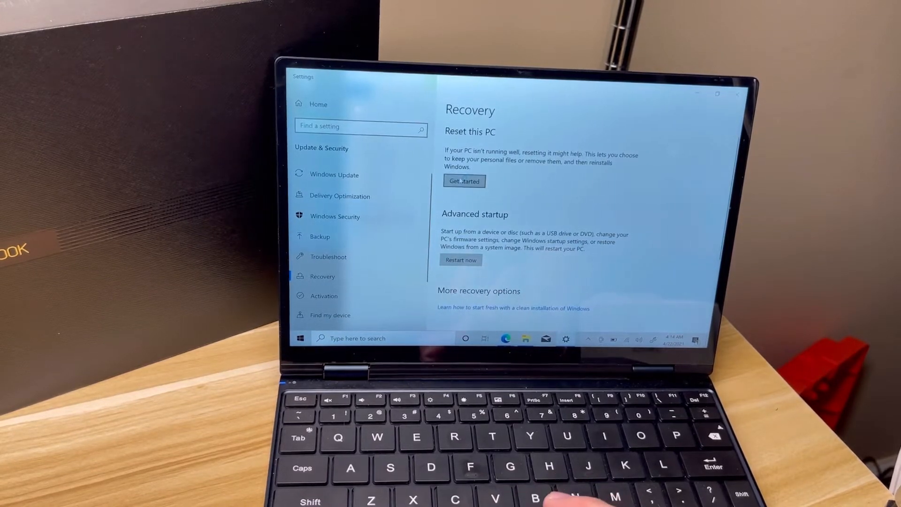
# - Start Reset this PC under Recovery and dismiss the missing recovery environment error
pyautogui.click(464, 181)
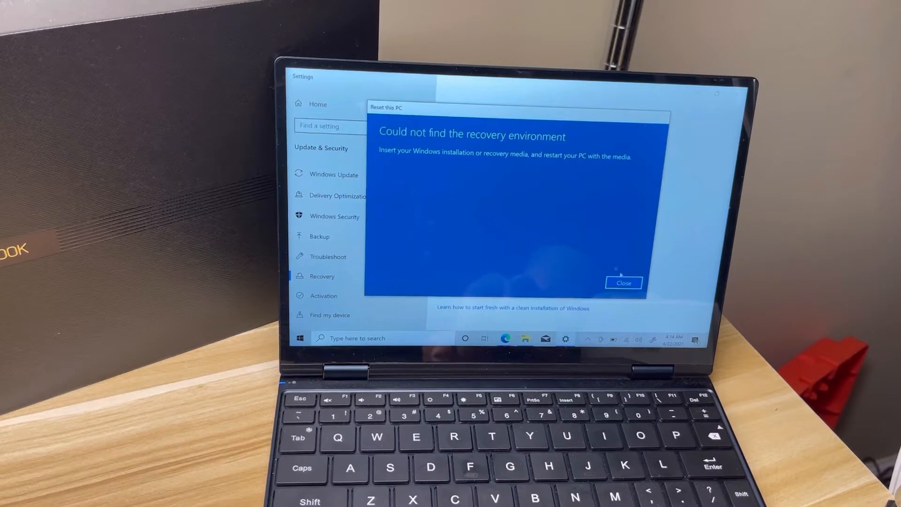
pyautogui.click(623, 282)
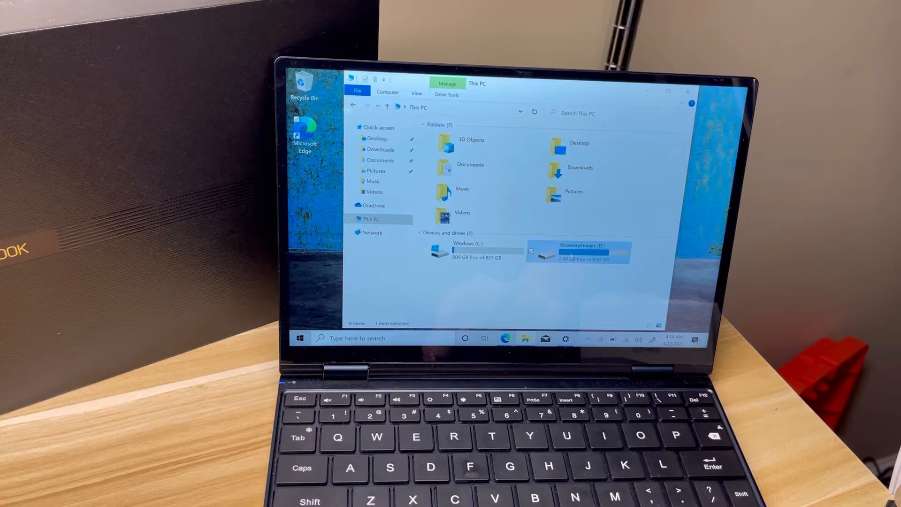
pyautogui.moveTo(575, 251)
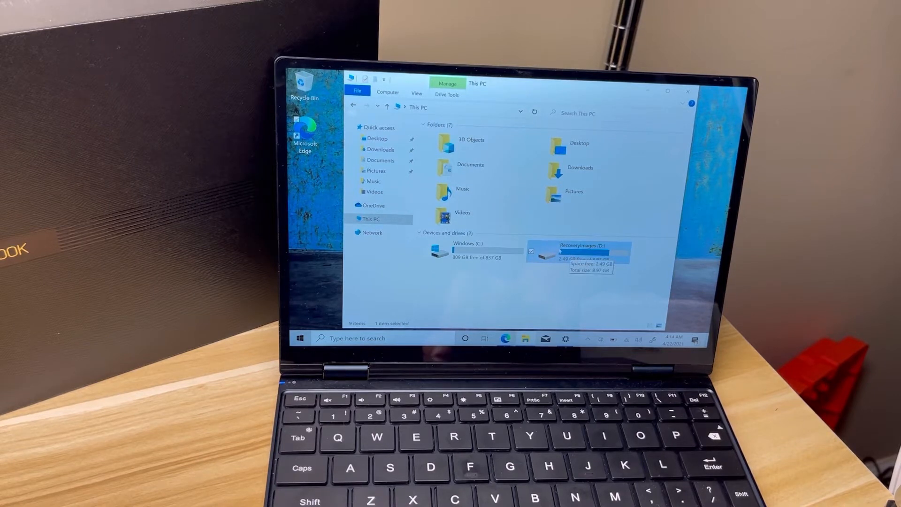
# - Browse into RecoveryImages (D:) > recovery > recoveryos to reach the images folder
pyautogui.doubleClick(577, 251)
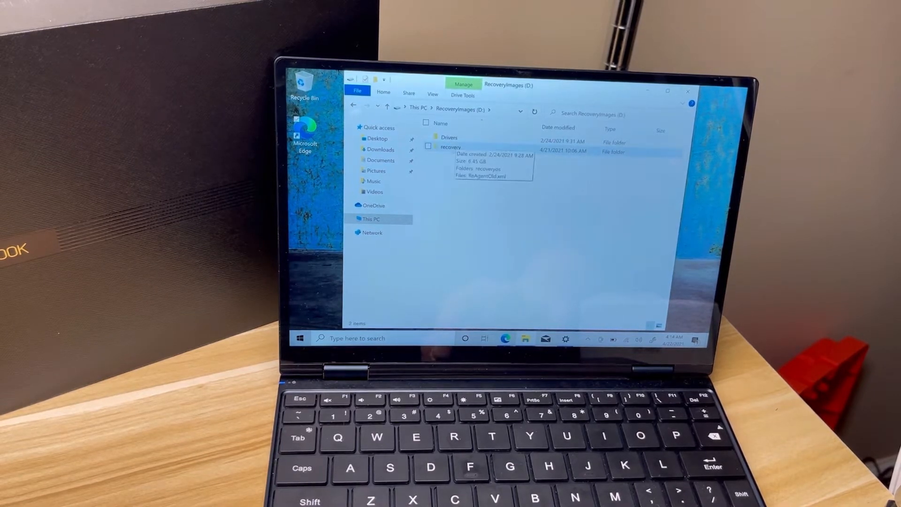
pyautogui.doubleClick(451, 147)
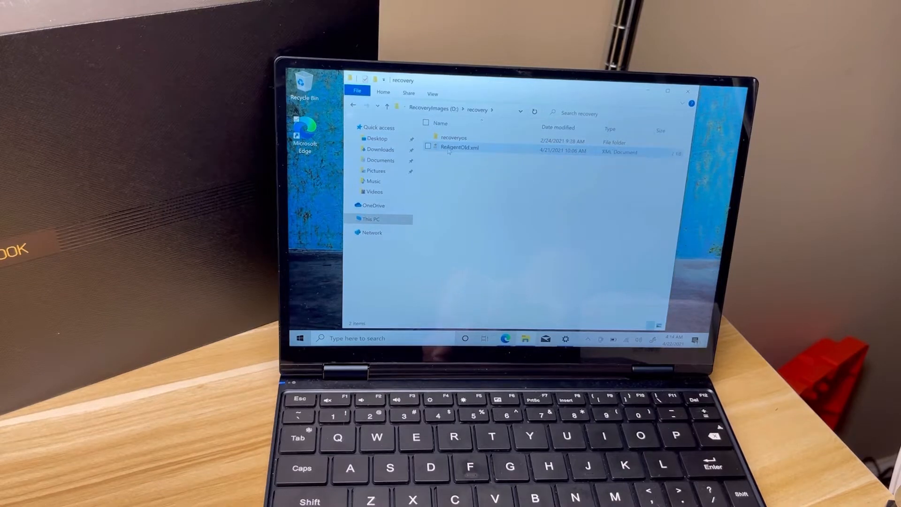
pyautogui.doubleClick(454, 137)
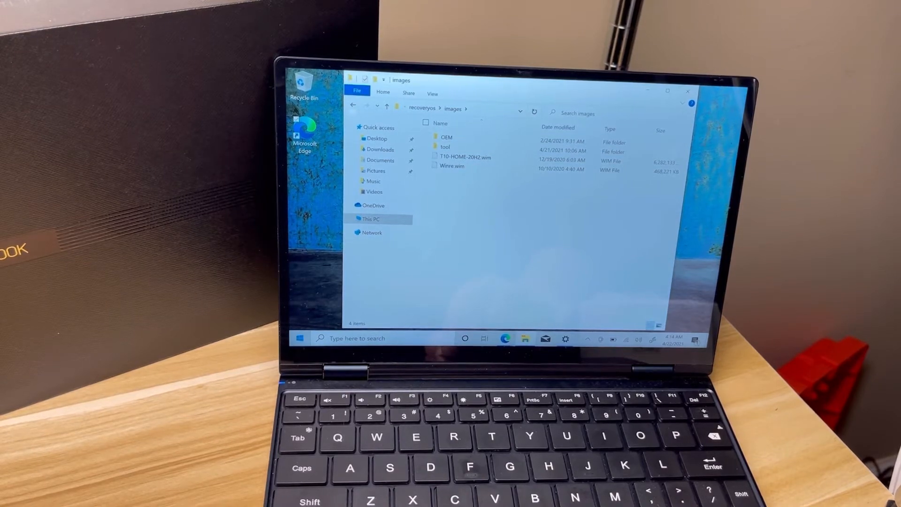
# - Restart the laptop from the Start menu's power choices
pyautogui.click(300, 338)
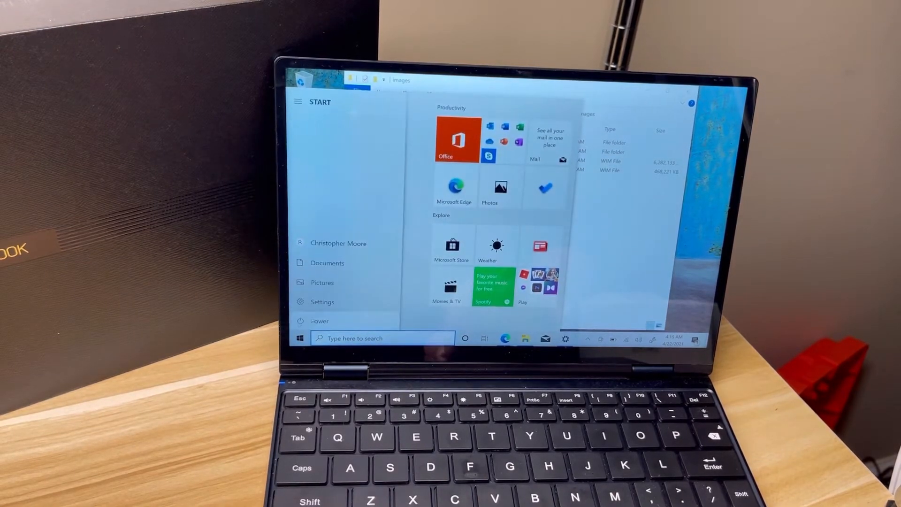
pyautogui.click(319, 321)
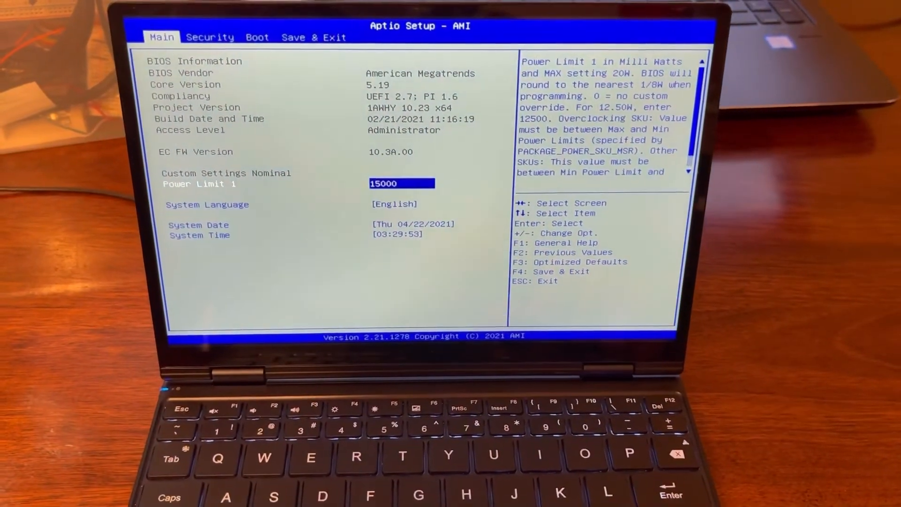
# - Make UEFI OS Boot Option #1, then save changes and exit setup
pyautogui.click(259, 37)
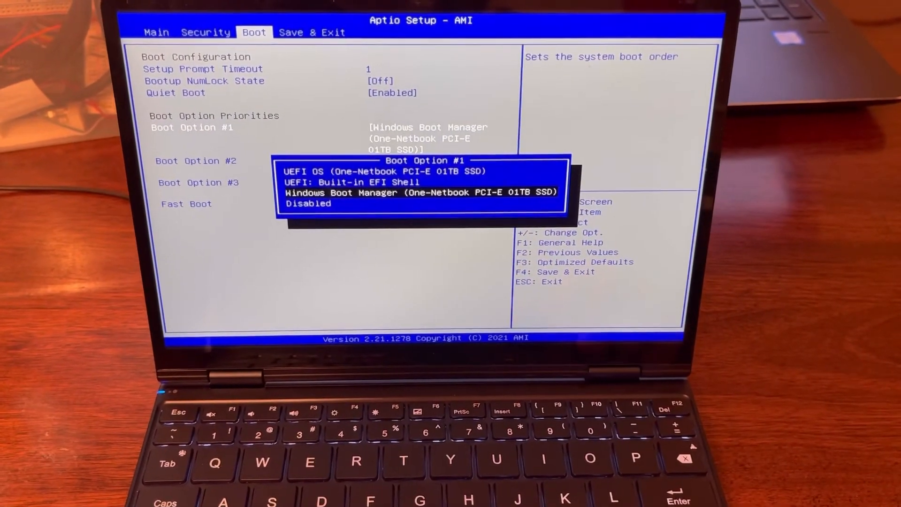
pyautogui.press('Up')
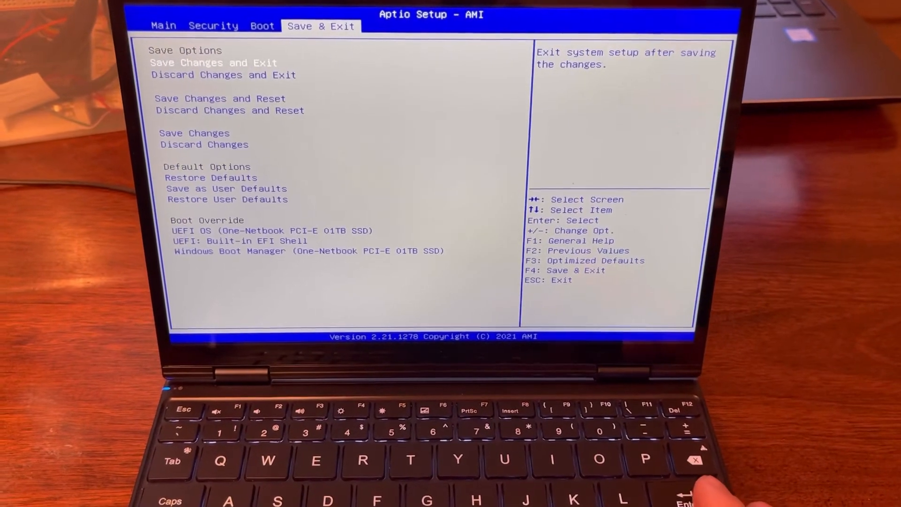
pyautogui.press('Enter')
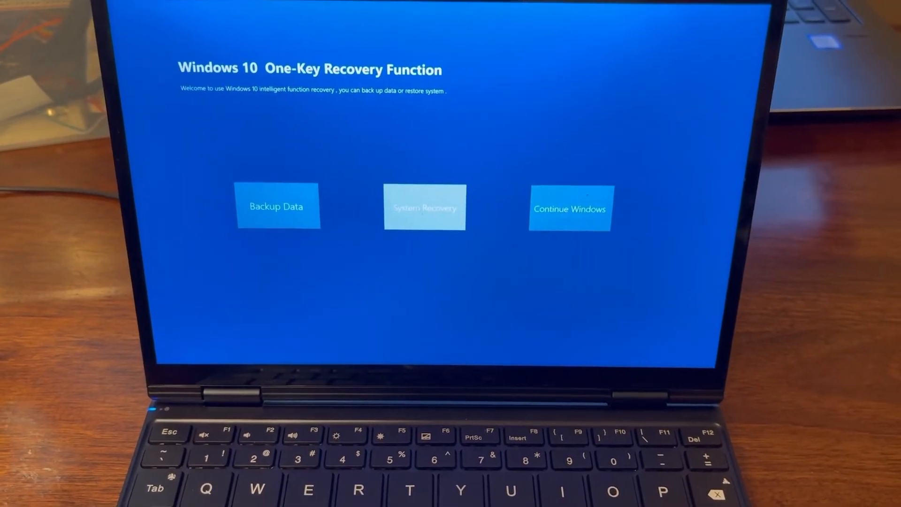
# - Choose System Recovery and start the factory restore
pyautogui.click(424, 207)
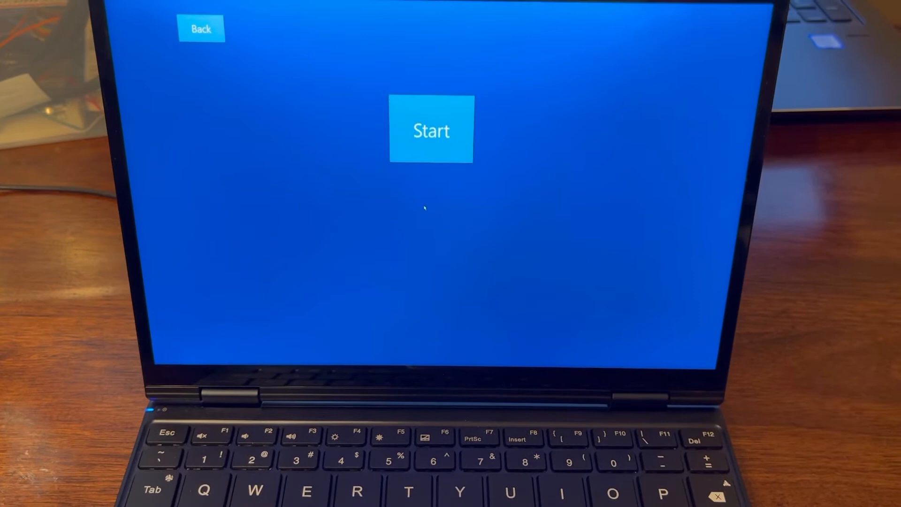
pyautogui.click(431, 128)
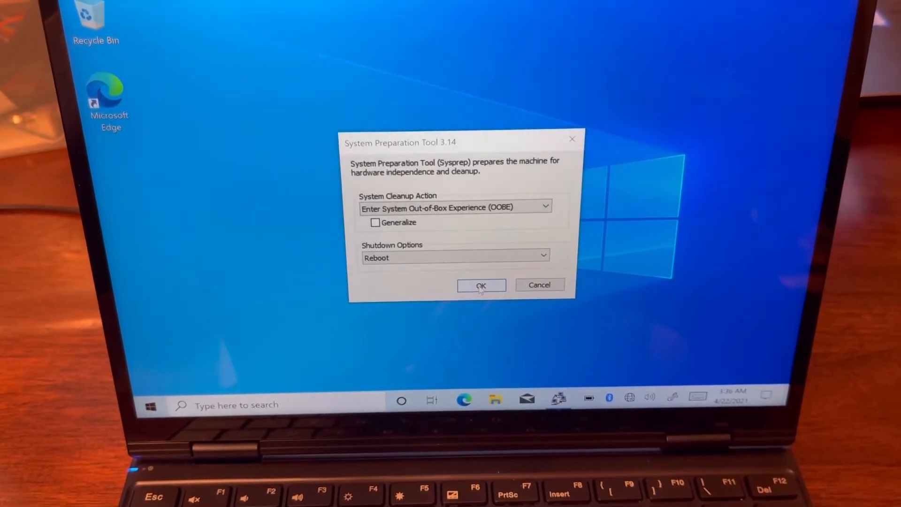
# - Confirm Sysprep with Enter OOBE and Reboot selected
pyautogui.click(480, 285)
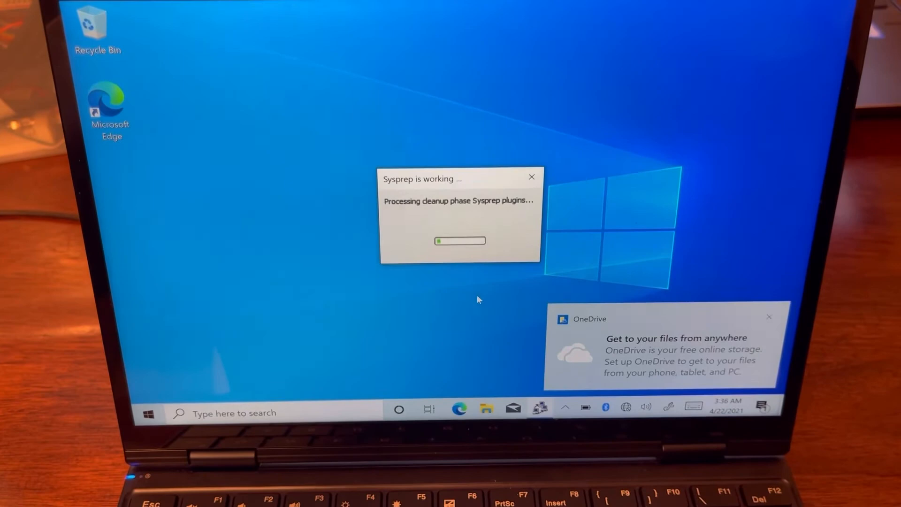